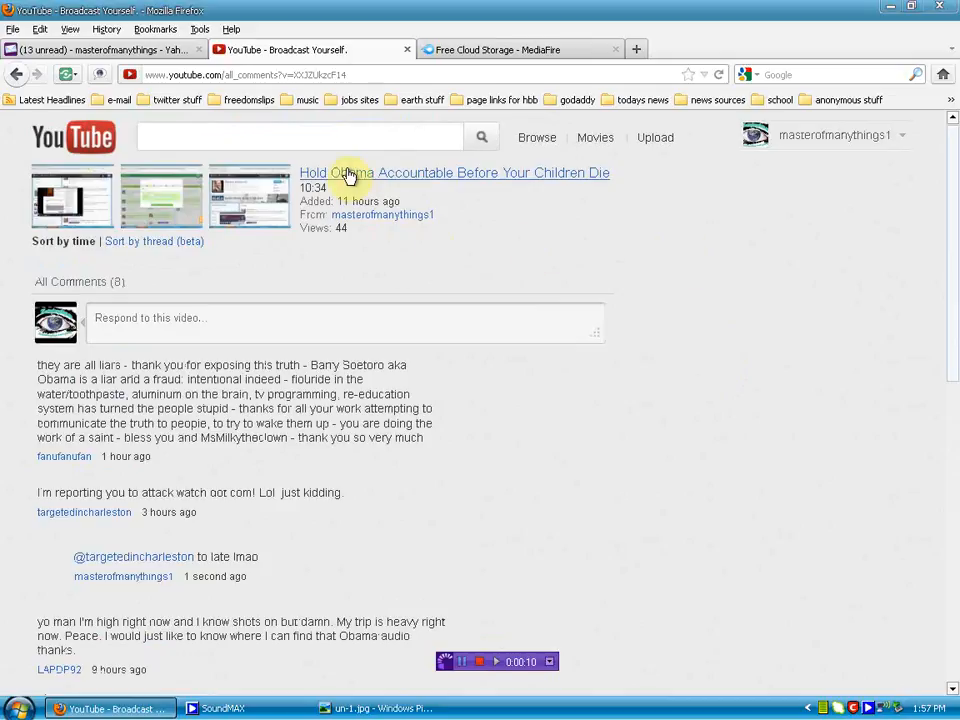
{"action": "mouse_move", "coordinate": [770, 540]}
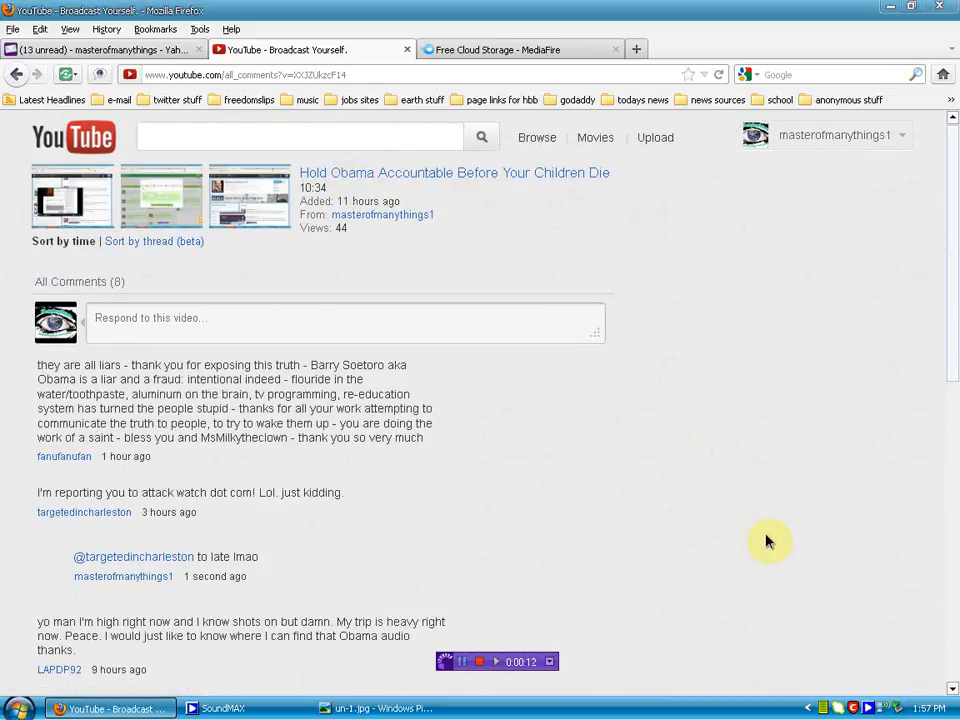
Scroll the comments down to the Obama audio request and its reply.
{"action": "scroll", "scroll_direction": "down", "scroll_amount": 3}
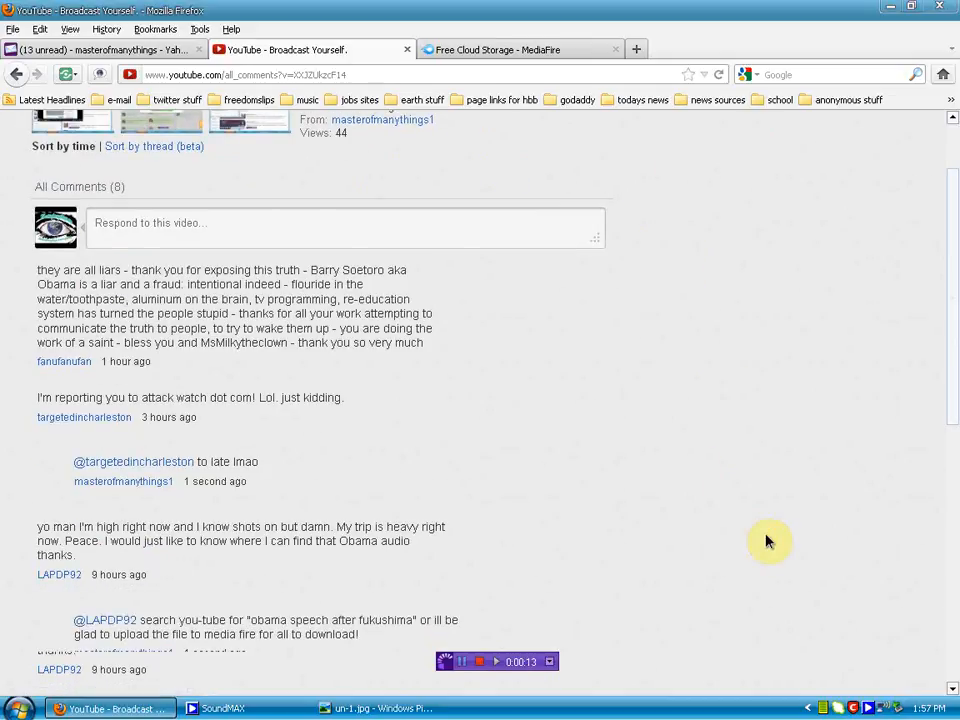
{"action": "scroll", "scroll_direction": "down", "scroll_amount": 3}
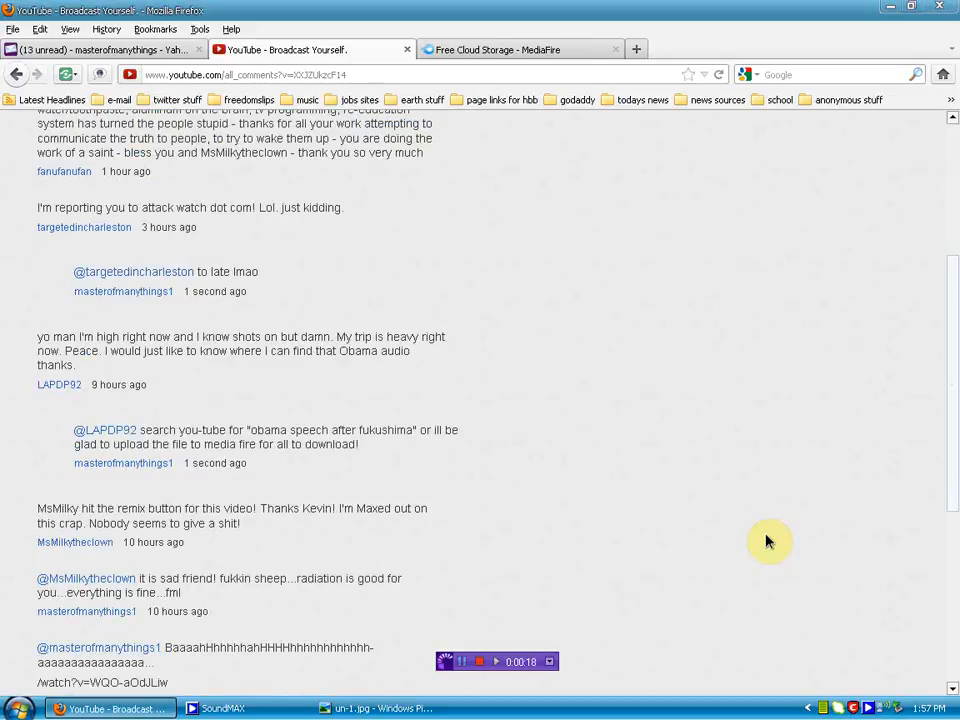
{"action": "mouse_move", "coordinate": [108, 510]}
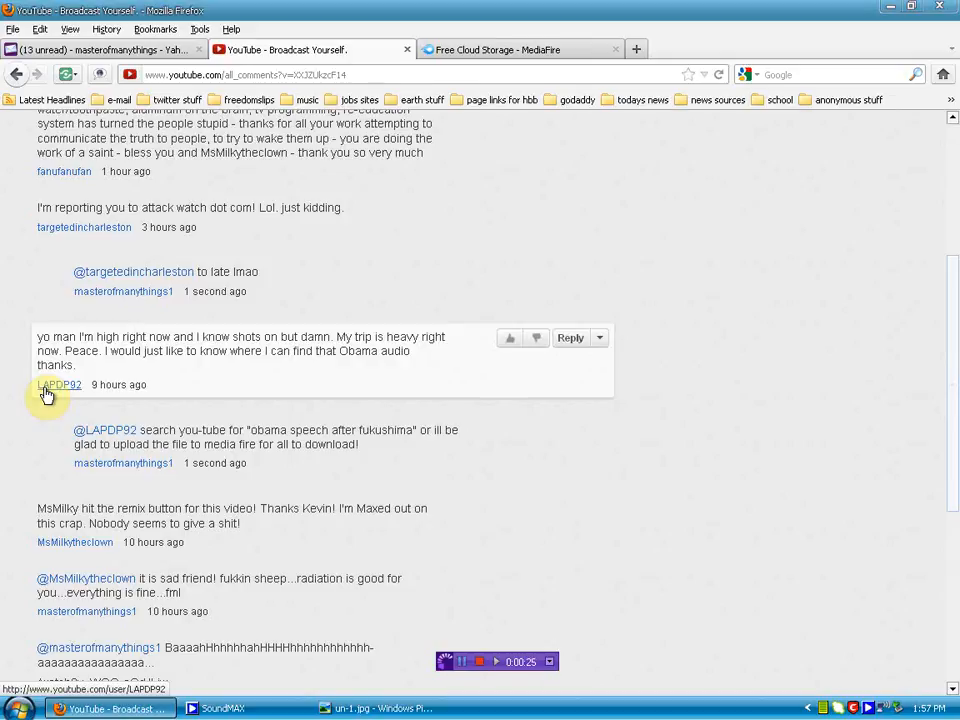
{"action": "mouse_move", "coordinate": [190, 374]}
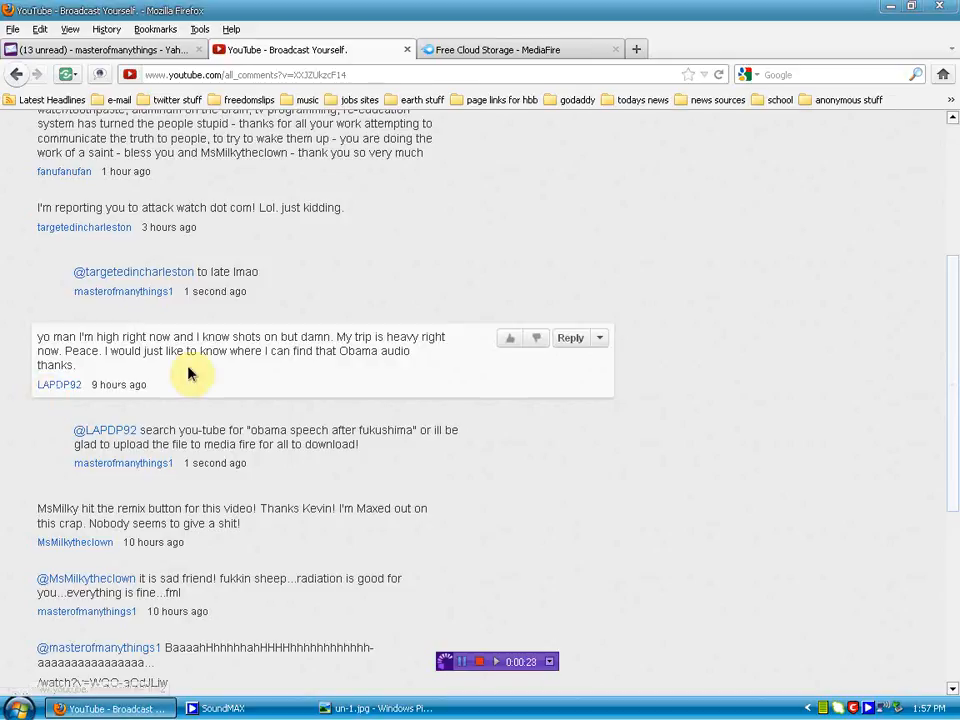
{"action": "mouse_move", "coordinate": [228, 368]}
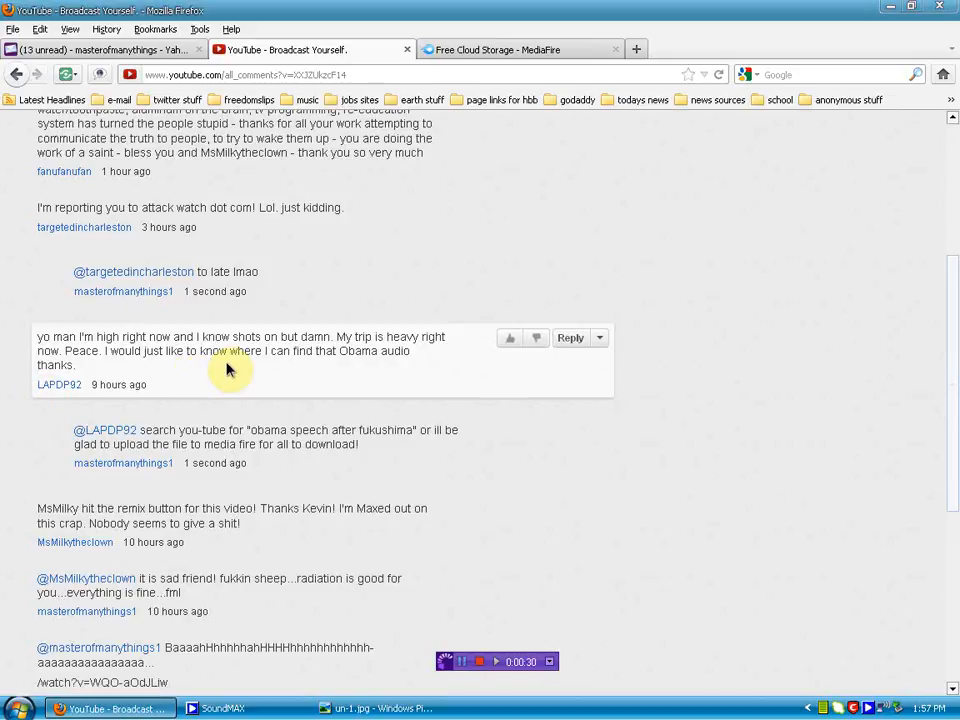
{"action": "mouse_move", "coordinate": [336, 368]}
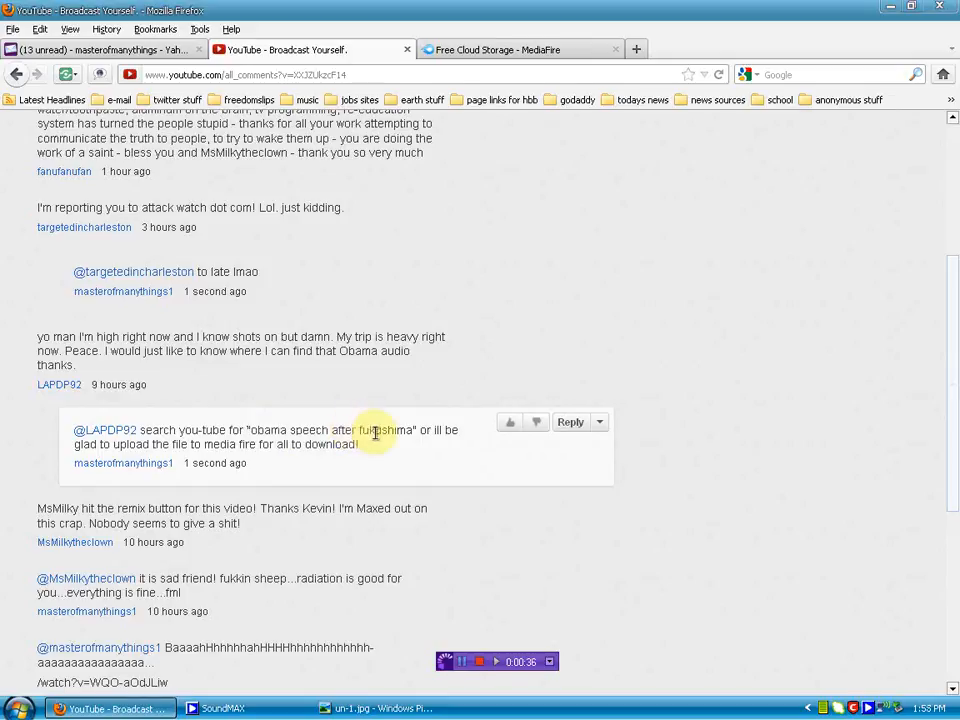
{"action": "mouse_move", "coordinate": [404, 496]}
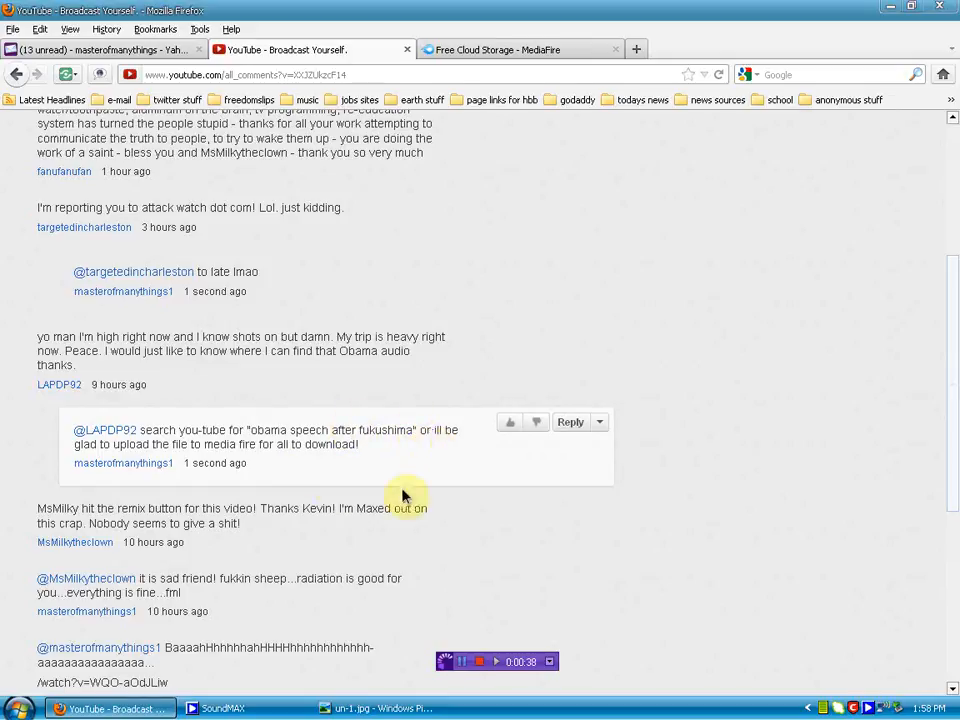
{"action": "mouse_move", "coordinate": [330, 450]}
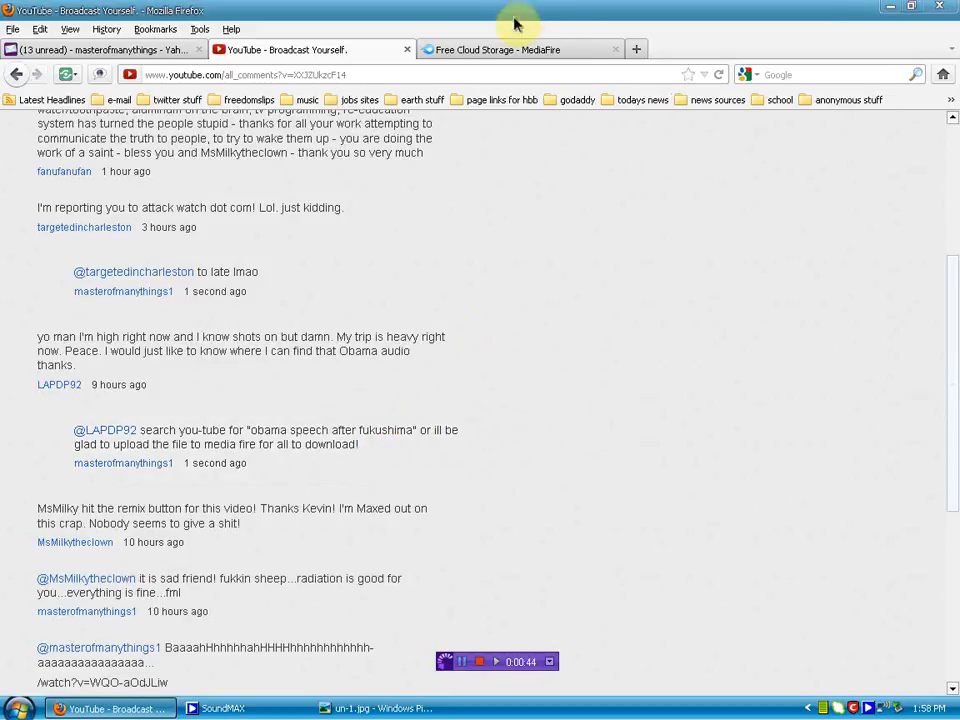
{"action": "mouse_move", "coordinate": [516, 48]}
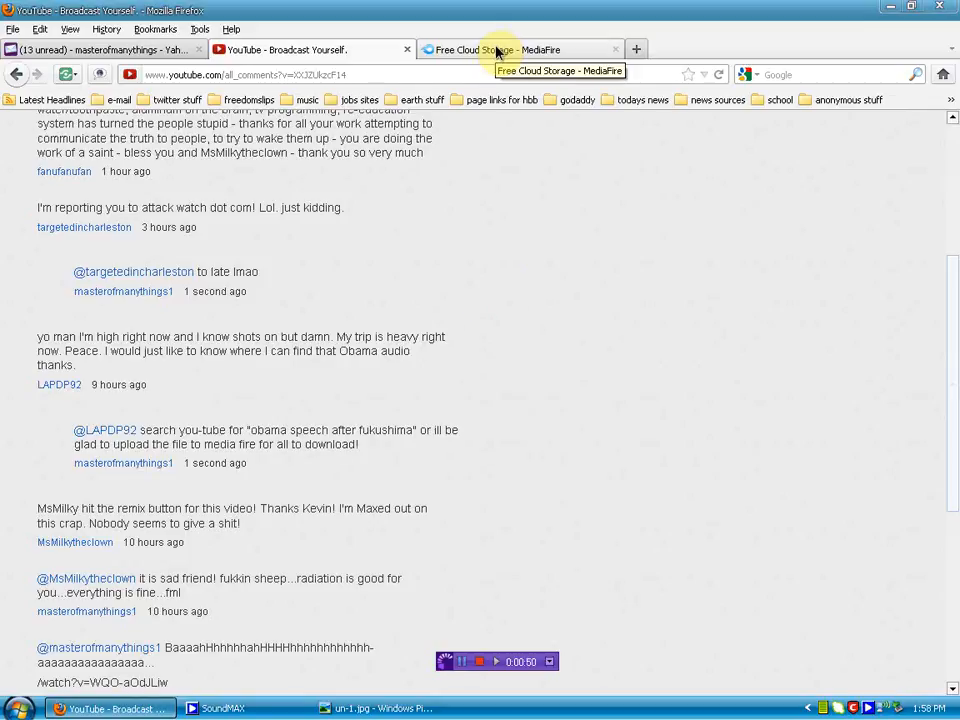
Switch to the MediaFire tab listing 'obama after fukushima.mp3' in My Files.
{"action": "left_click", "coordinate": [520, 48]}
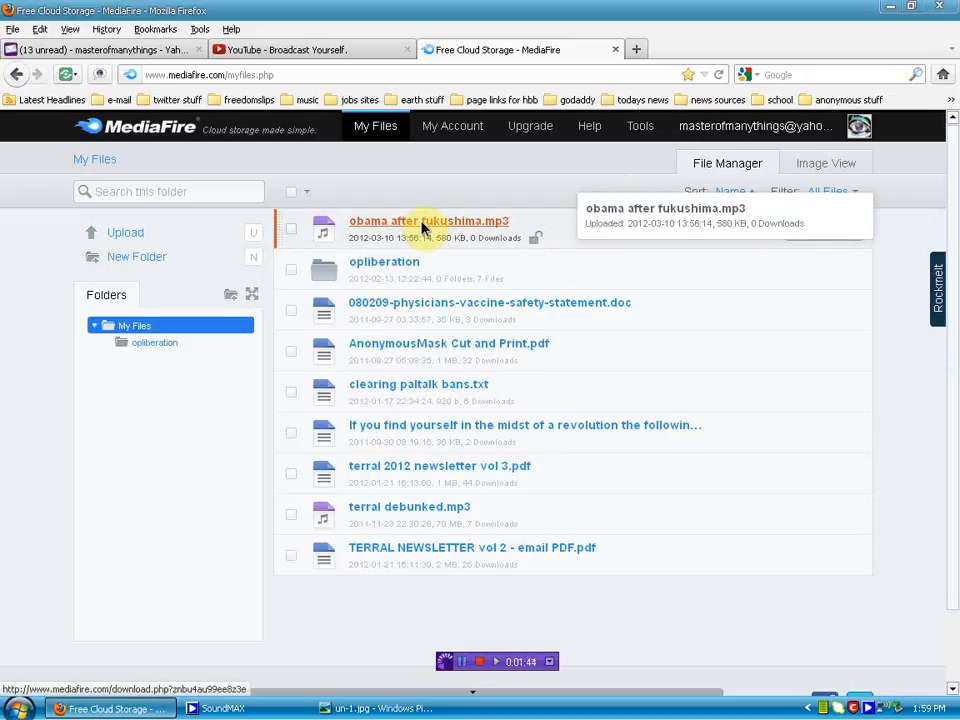
{"action": "mouse_move", "coordinate": [686, 304]}
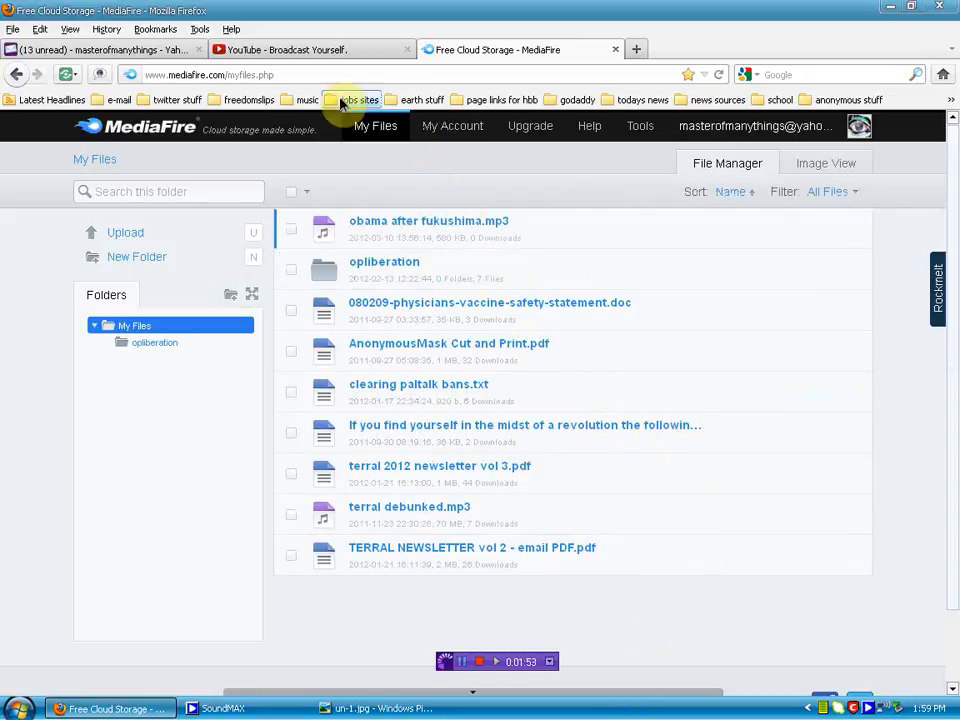
Switch back to the YouTube tab with the Obama audio request comment.
{"action": "left_click", "coordinate": [310, 50]}
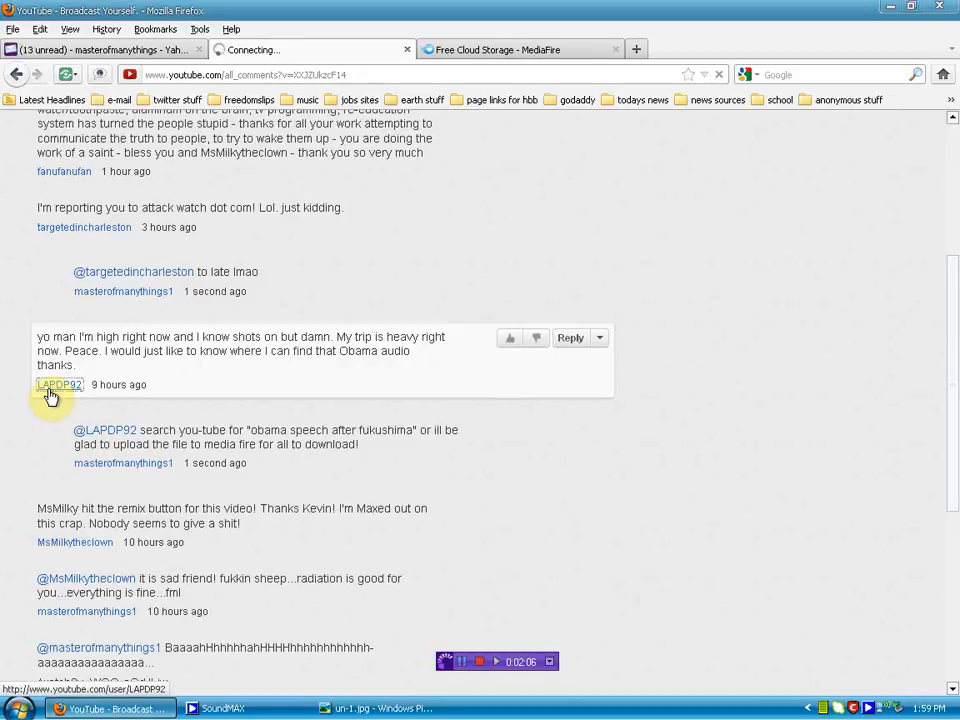
{"action": "left_click", "coordinate": [58, 384]}
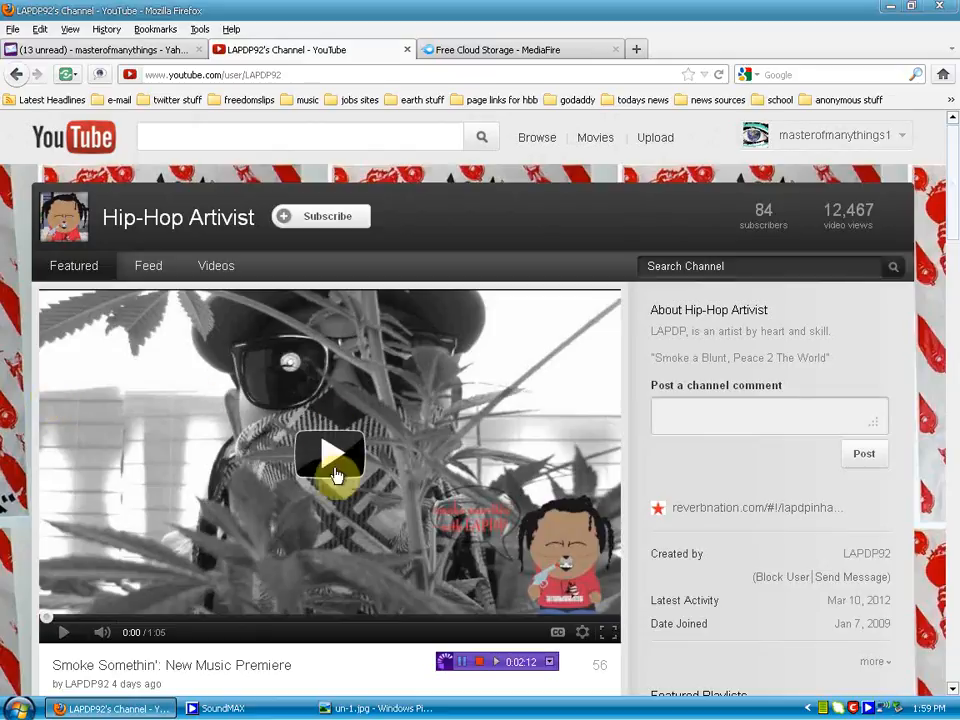
{"action": "mouse_move", "coordinate": [280, 536]}
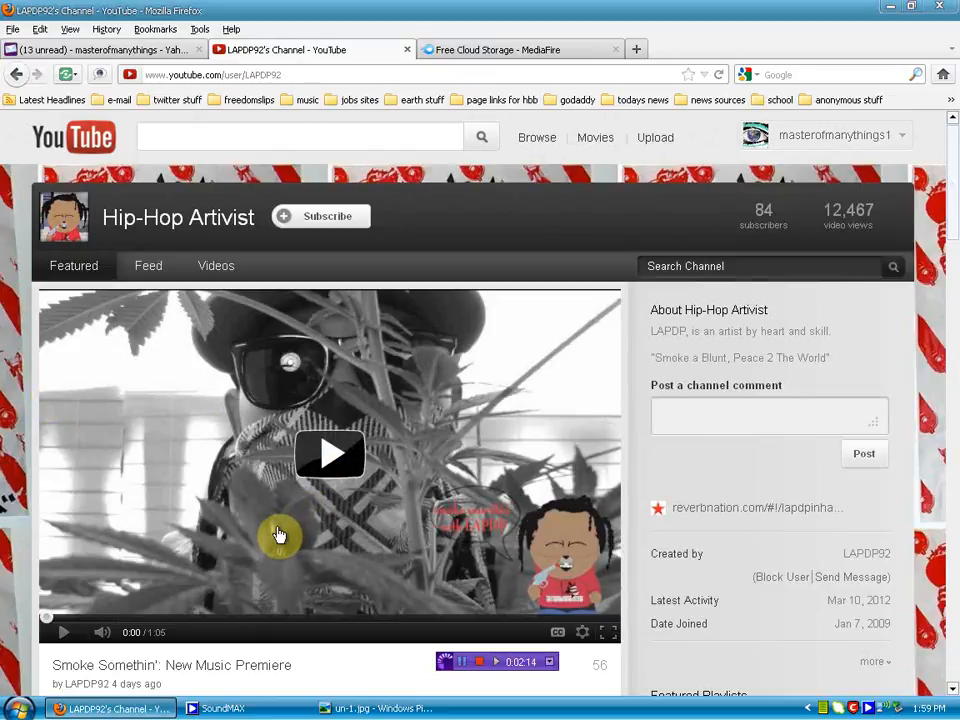